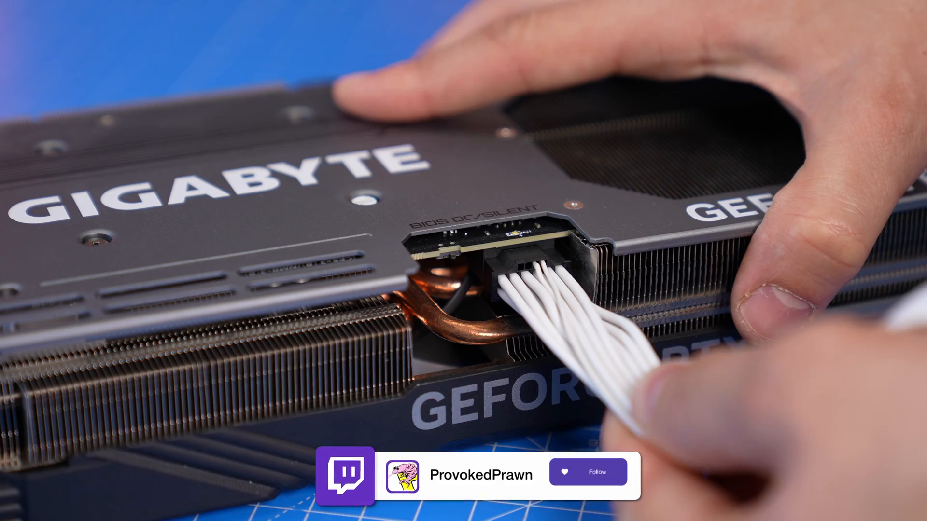
left_click(588, 472)
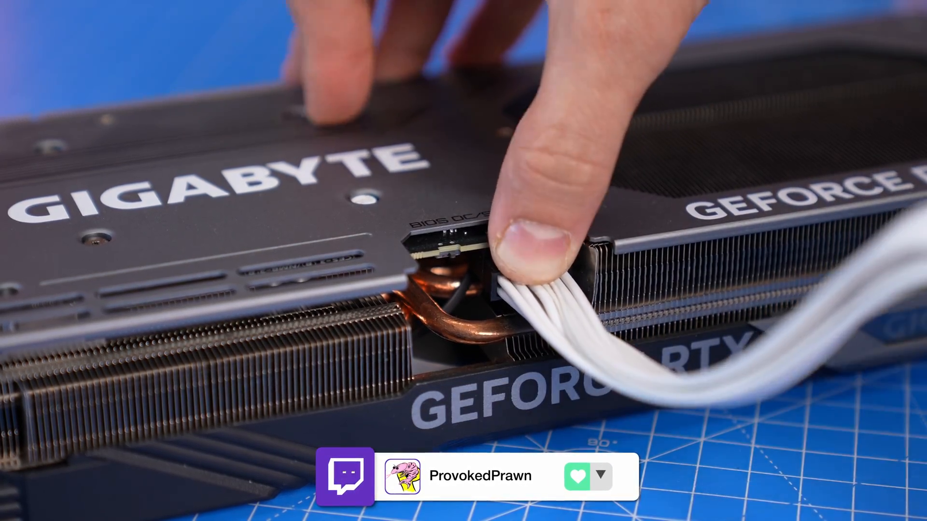